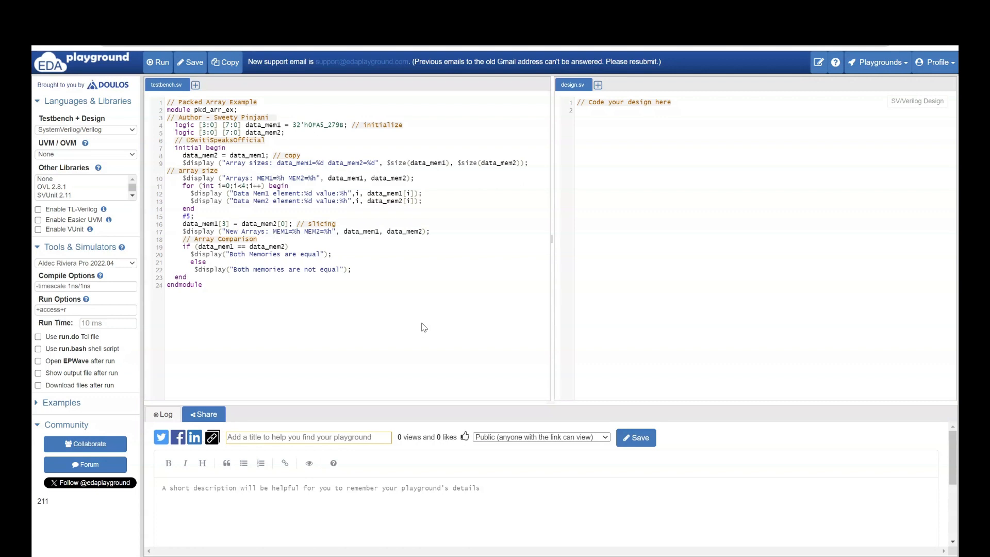
mouse_move(105, 129)
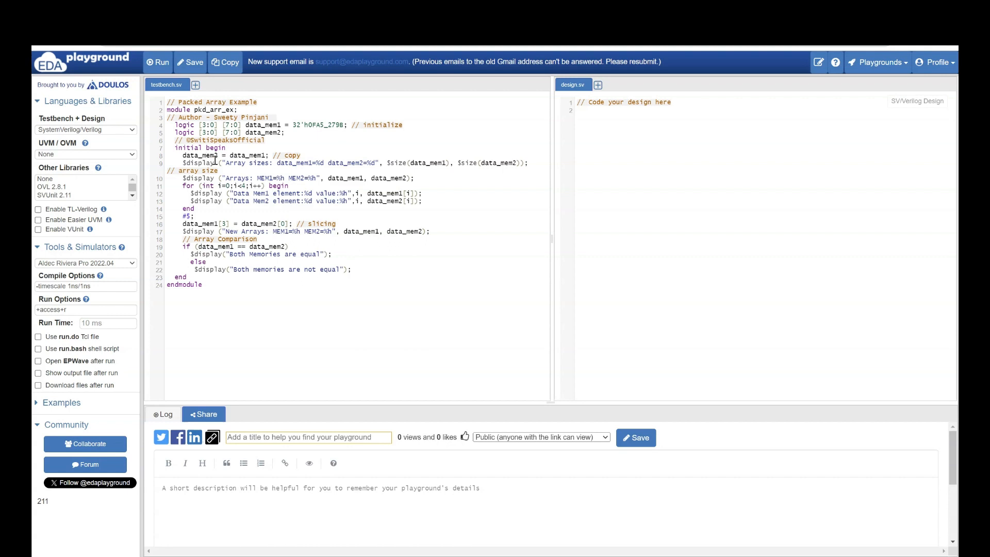
Highlight data_mem2 in the copy statement, the $size call, and the data_mem2 slice.
double_click(245, 155)
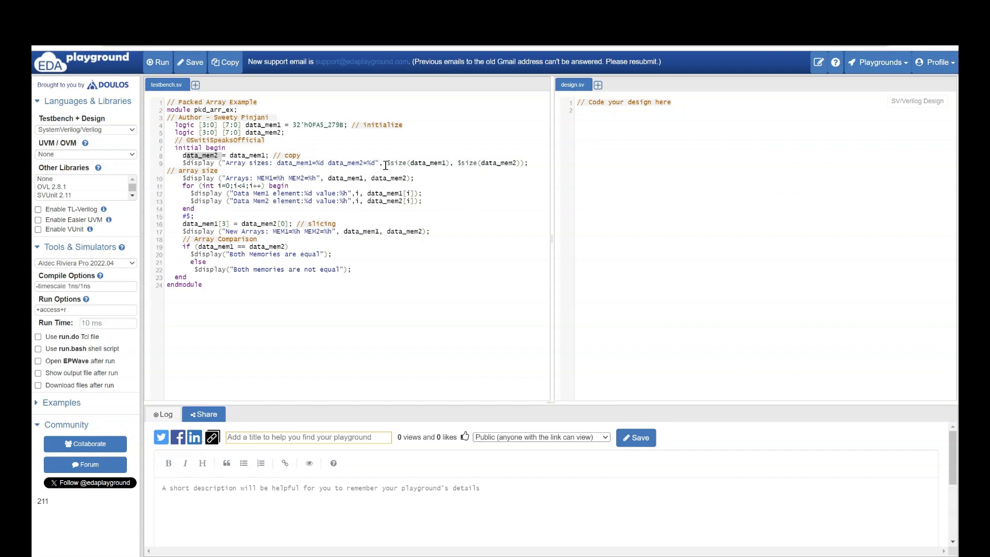
double_click(397, 163)
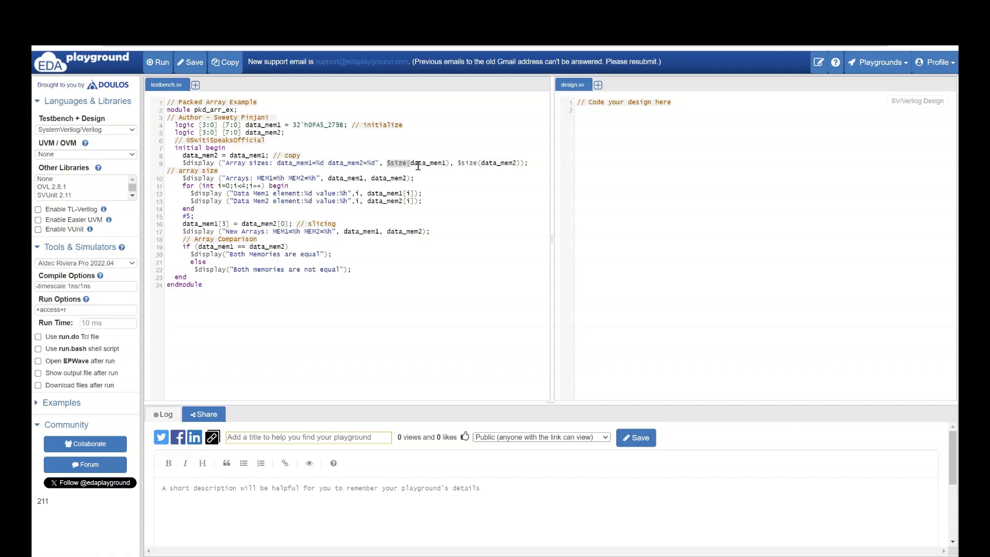
mouse_move(535, 162)
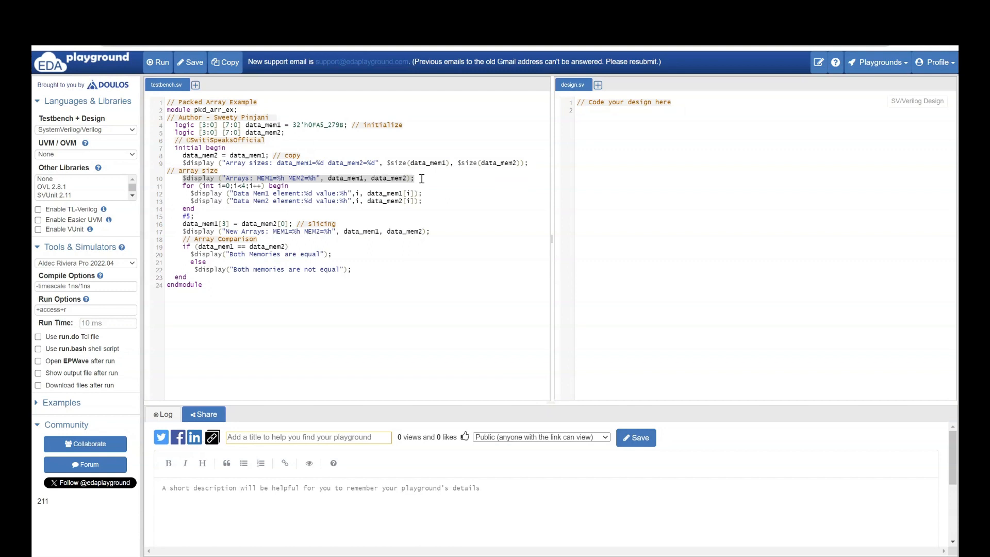
mouse_move(268, 192)
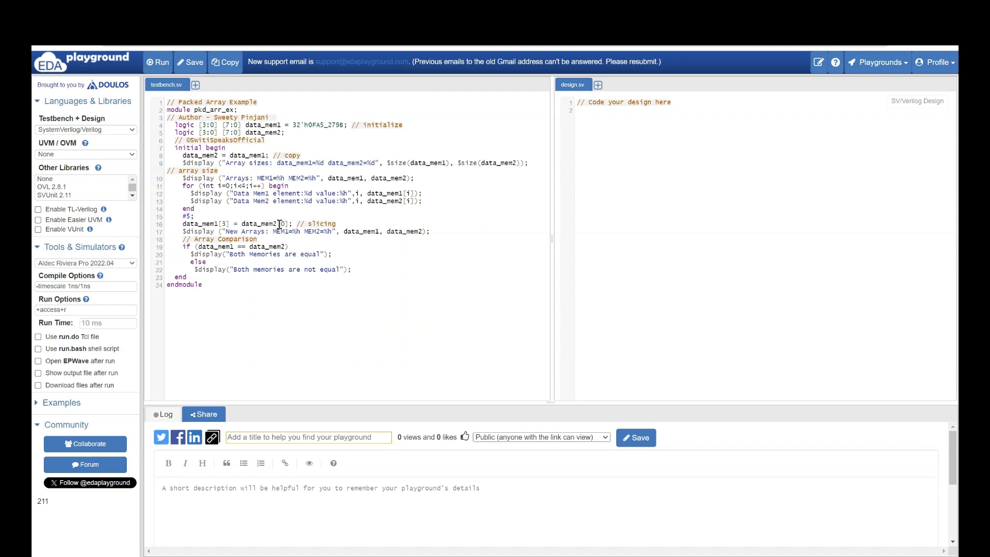
double_click(267, 223)
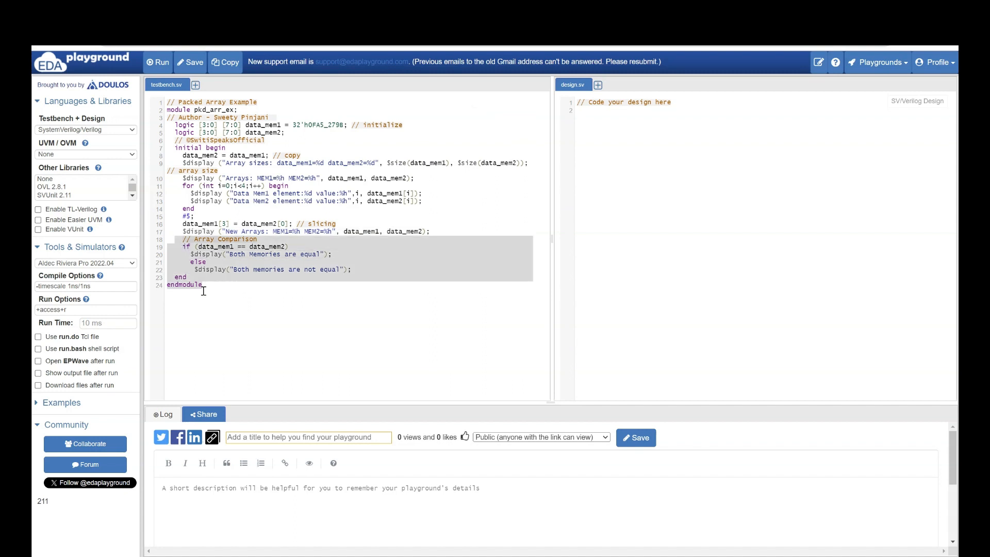
mouse_move(214, 211)
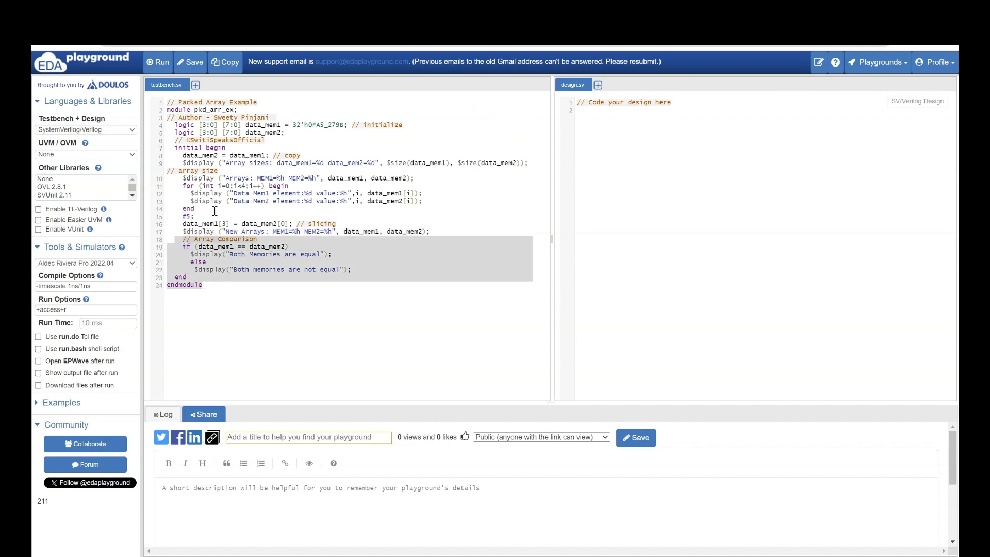
mouse_move(358, 290)
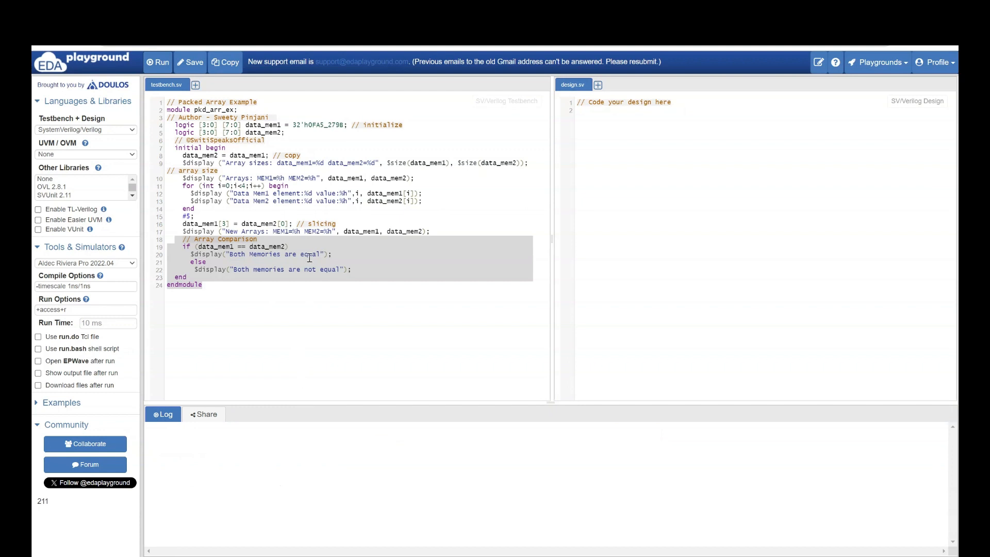
mouse_move(293, 403)
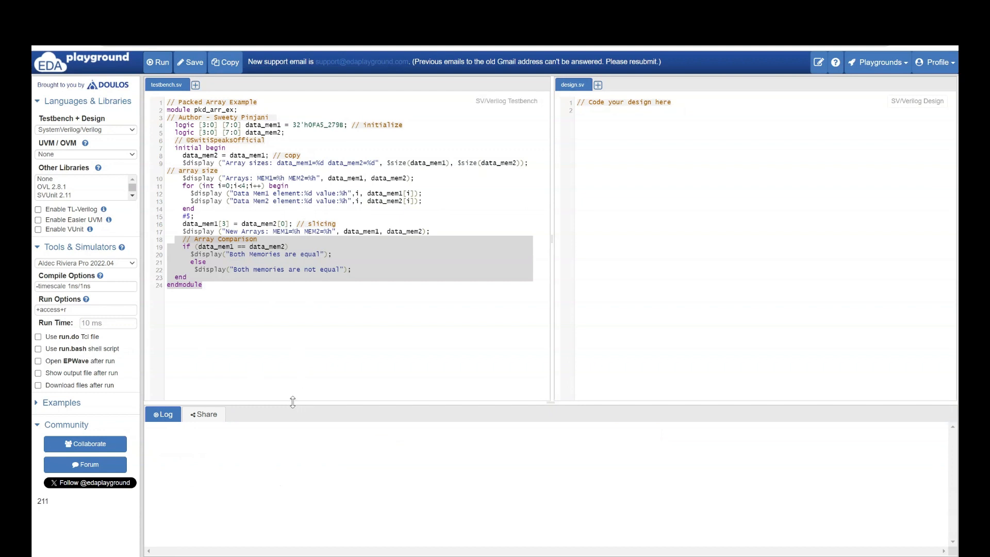
Enlarge the log area and run the packed array simulation.
left_click_drag(292, 402, 293, 356)
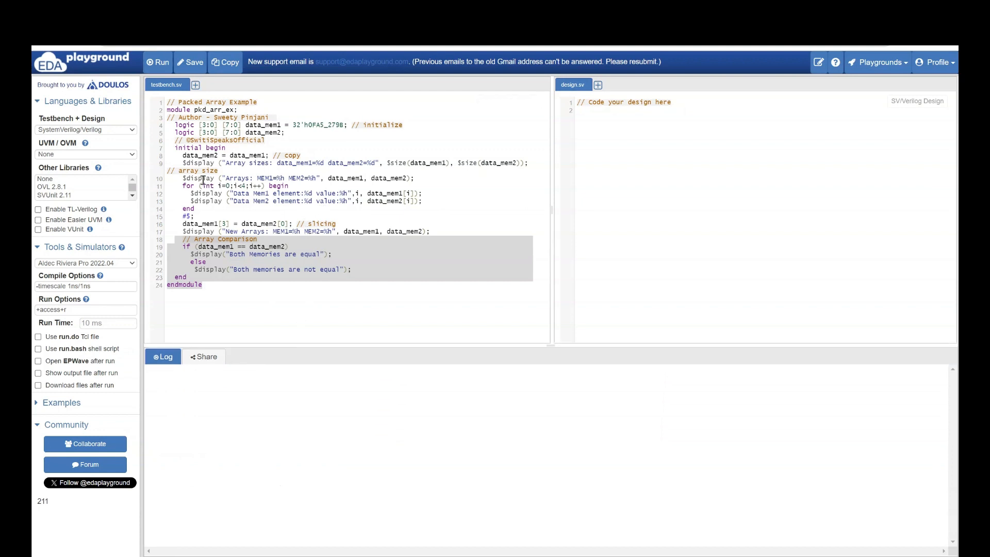
left_click(158, 62)
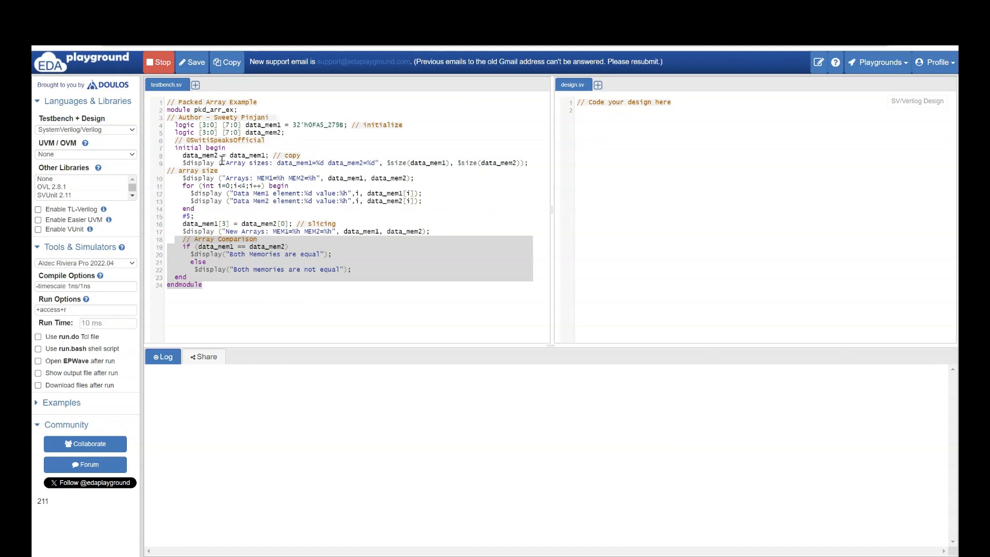
left_click(158, 62)
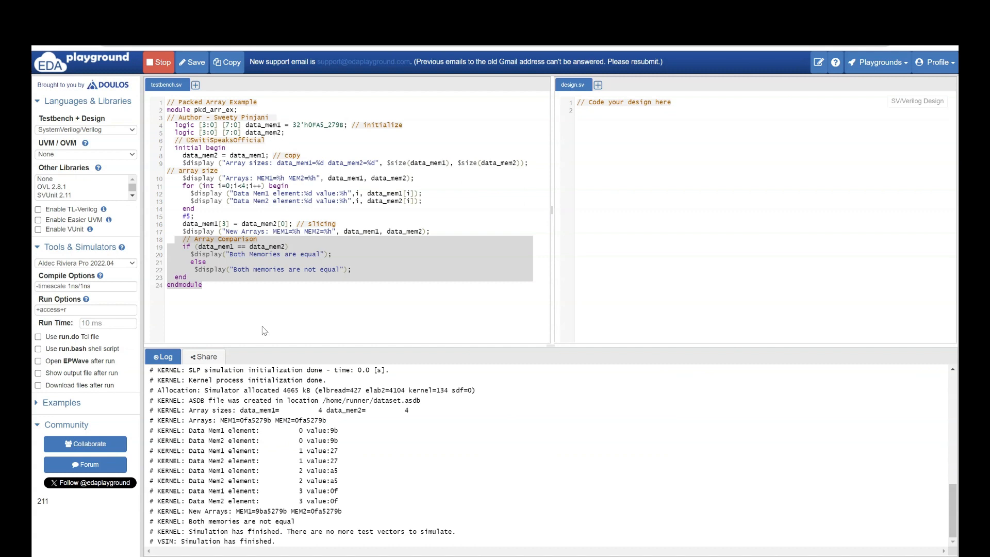
left_click_drag(259, 410, 409, 410)
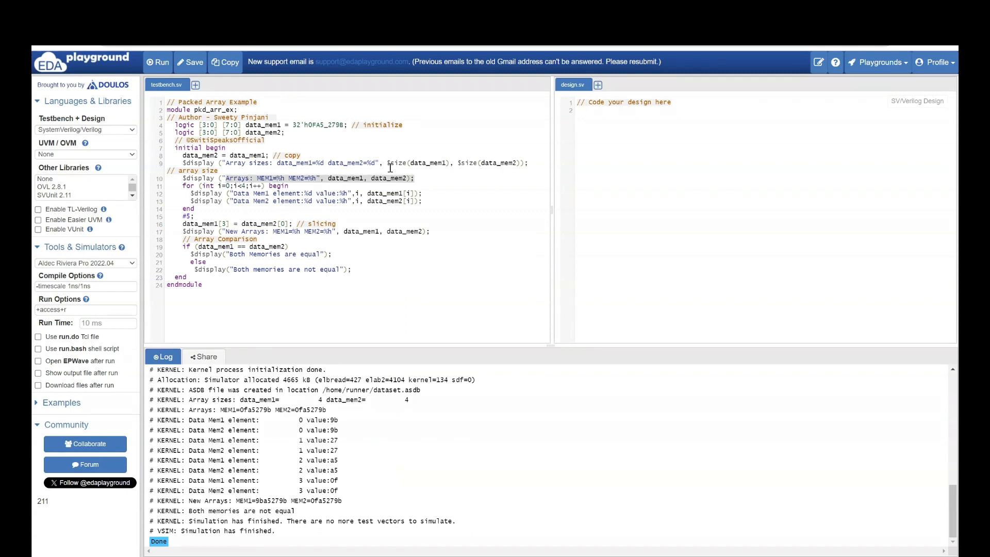
double_click(321, 125)
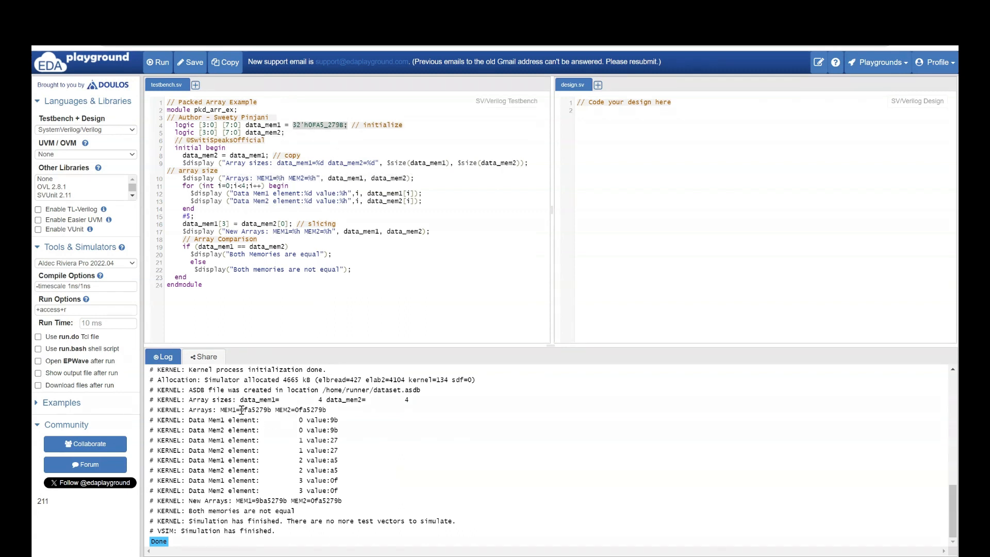
double_click(256, 409)
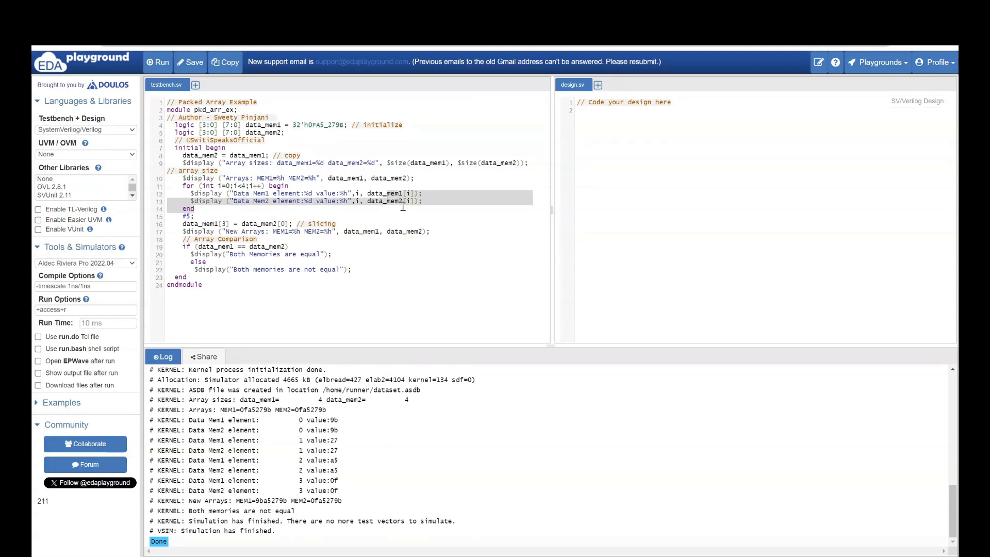
mouse_move(322, 463)
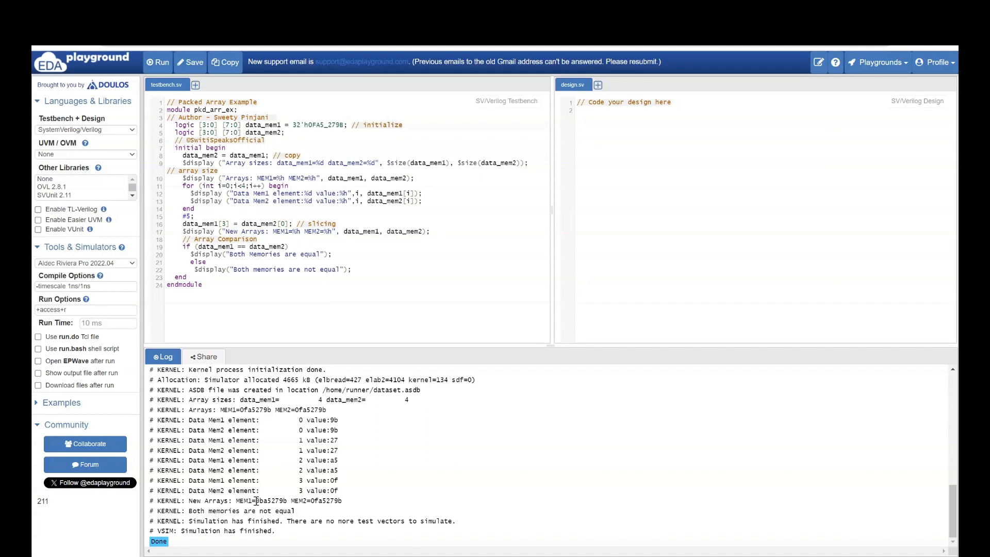
double_click(259, 500)
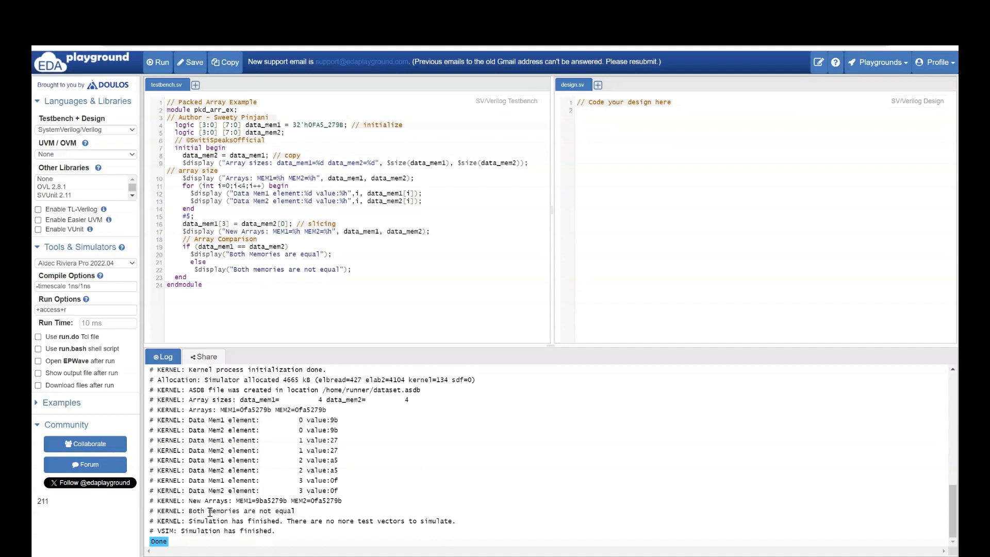
double_click(239, 510)
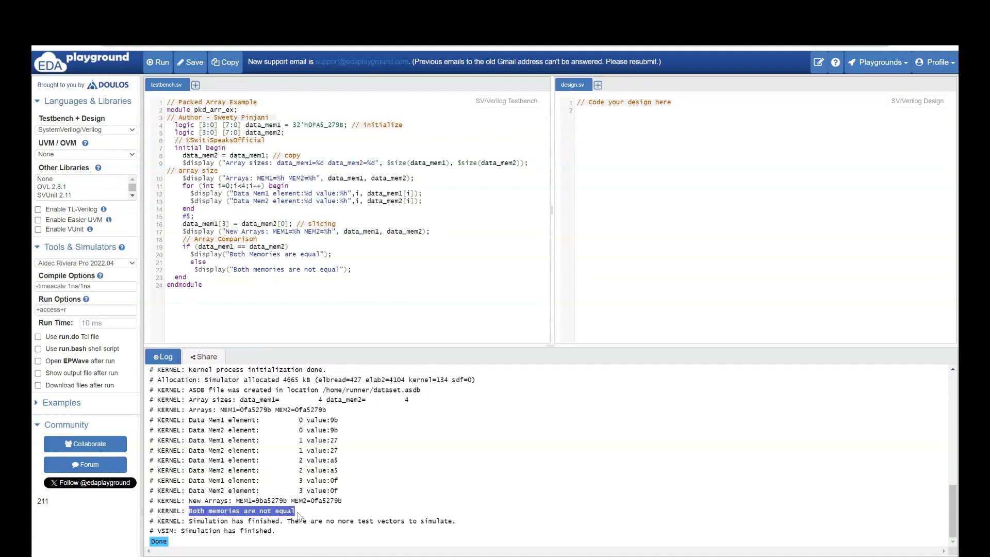
mouse_move(379, 160)
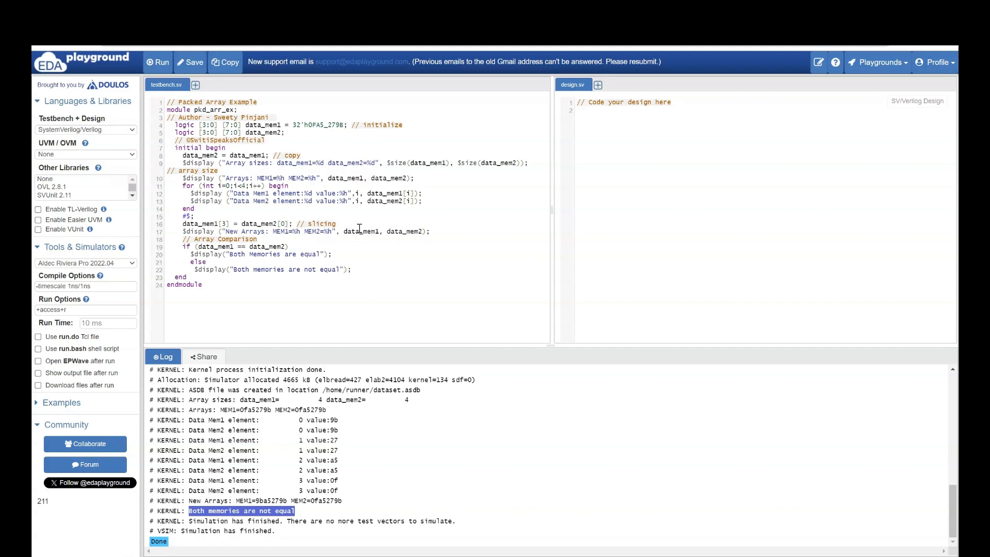
mouse_move(272, 263)
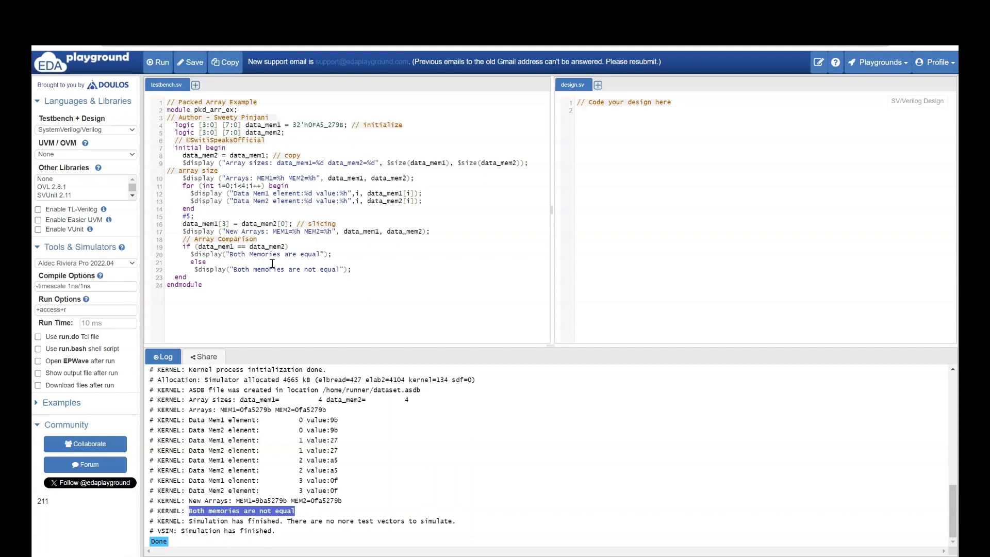